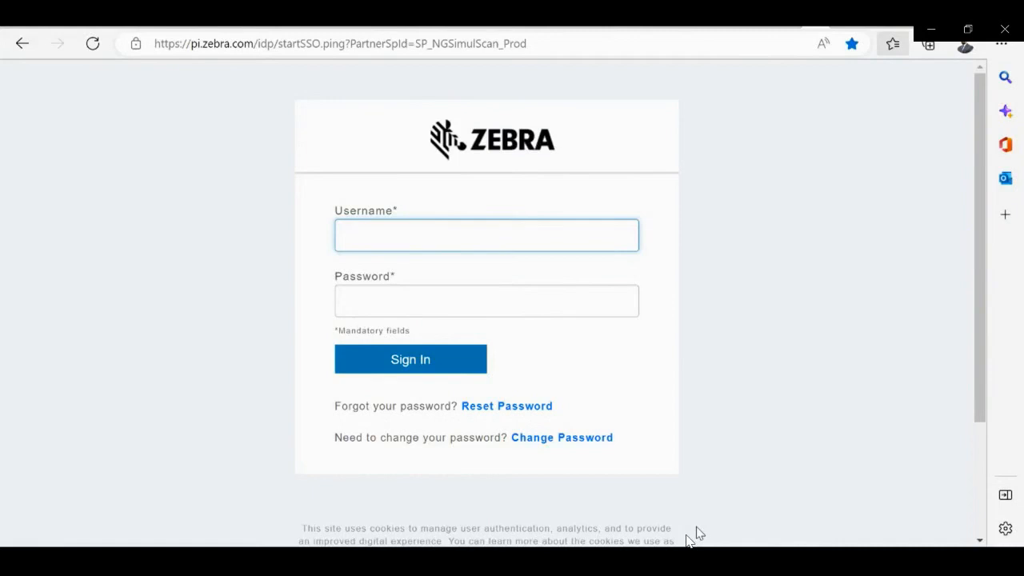
text(sd4916)
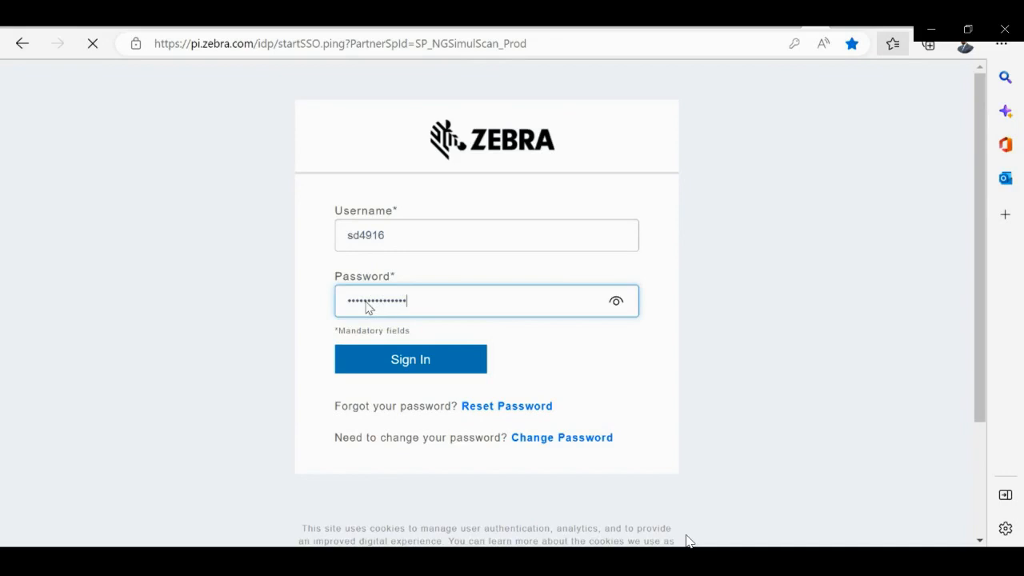
click(410, 359)
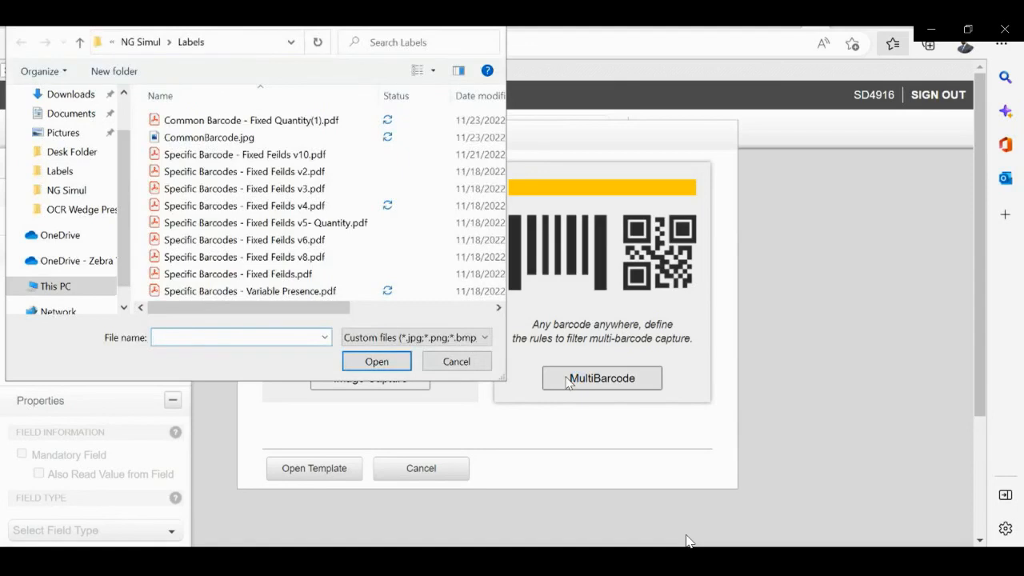
Select CommonBarcode.jpg as the label image and open it.
click(208, 136)
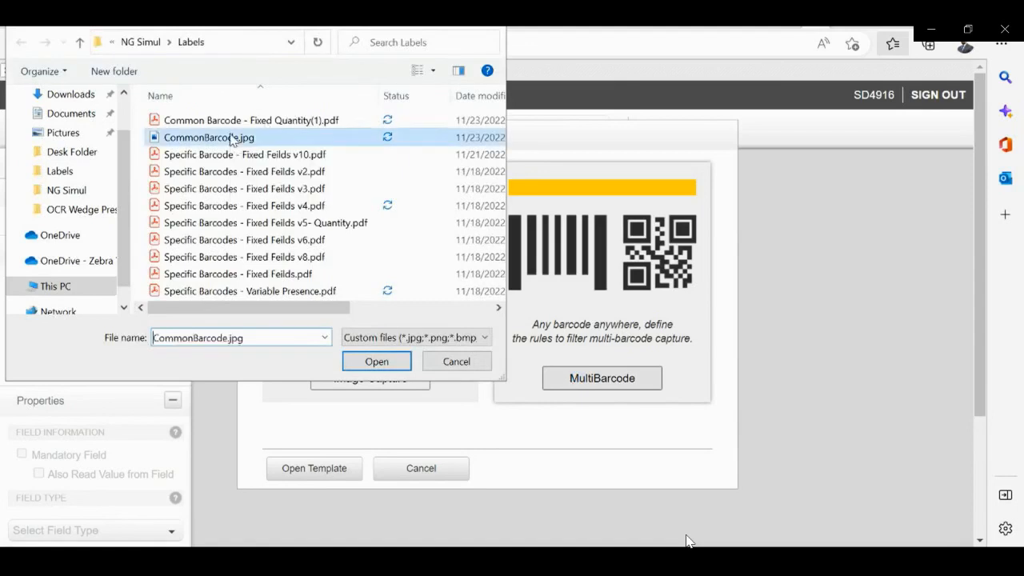
click(376, 361)
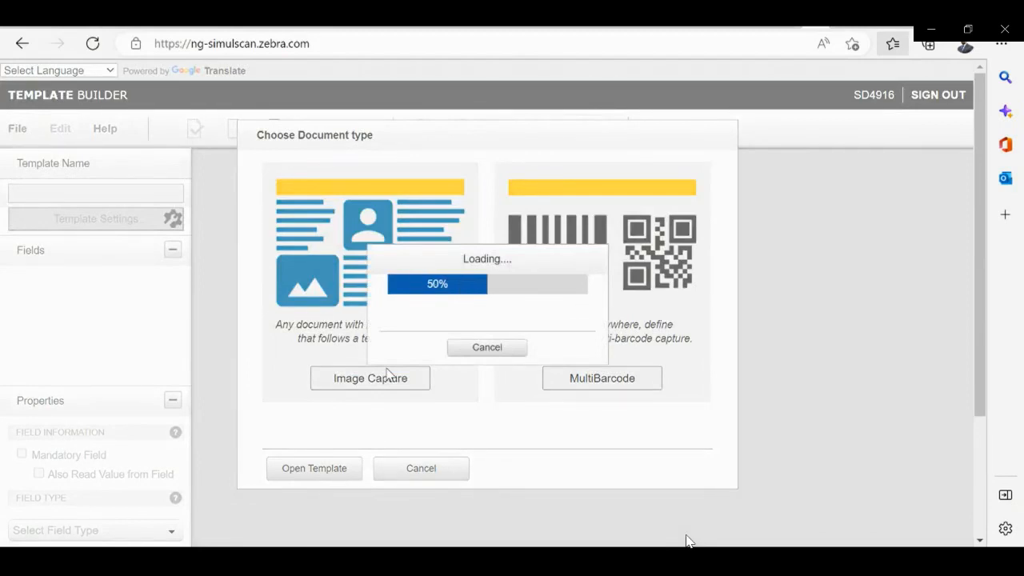
Accept the auto-cropped label image so New field 01 is created over the serial-number barcodes.
click(369, 378)
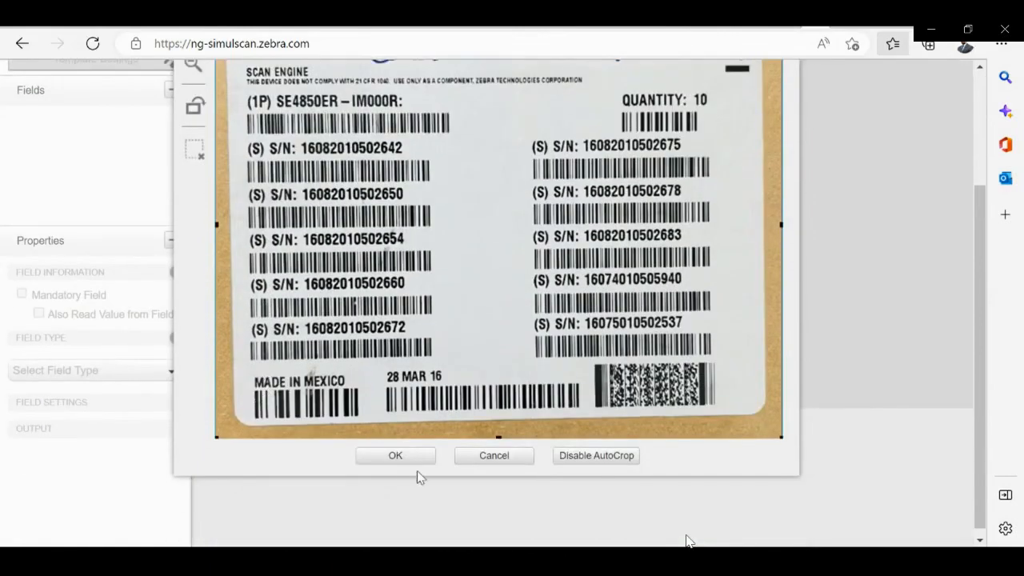
click(395, 455)
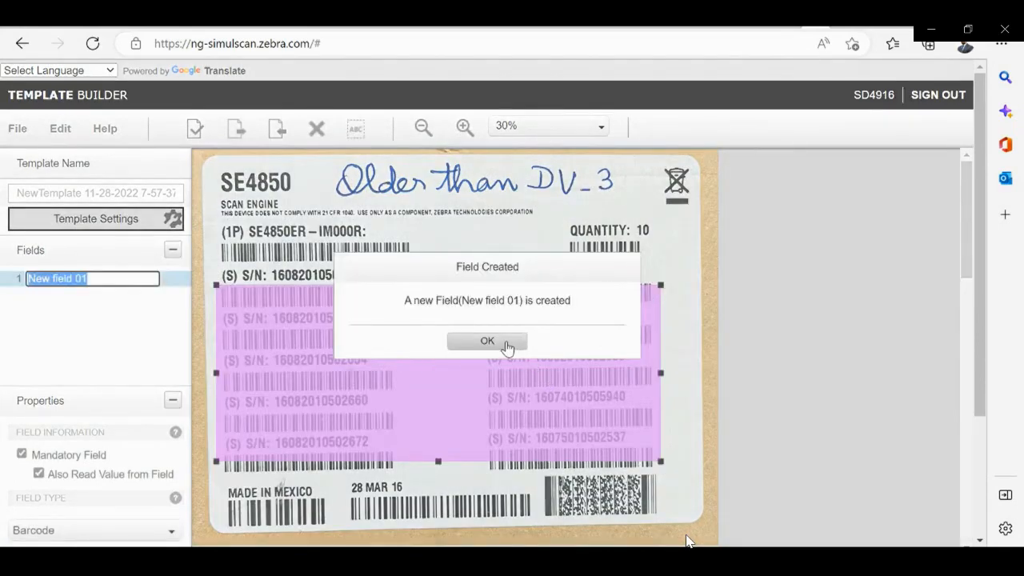
Enable Auto Group Identification and quantity barcode data return for New field 01, then save.
click(486, 340)
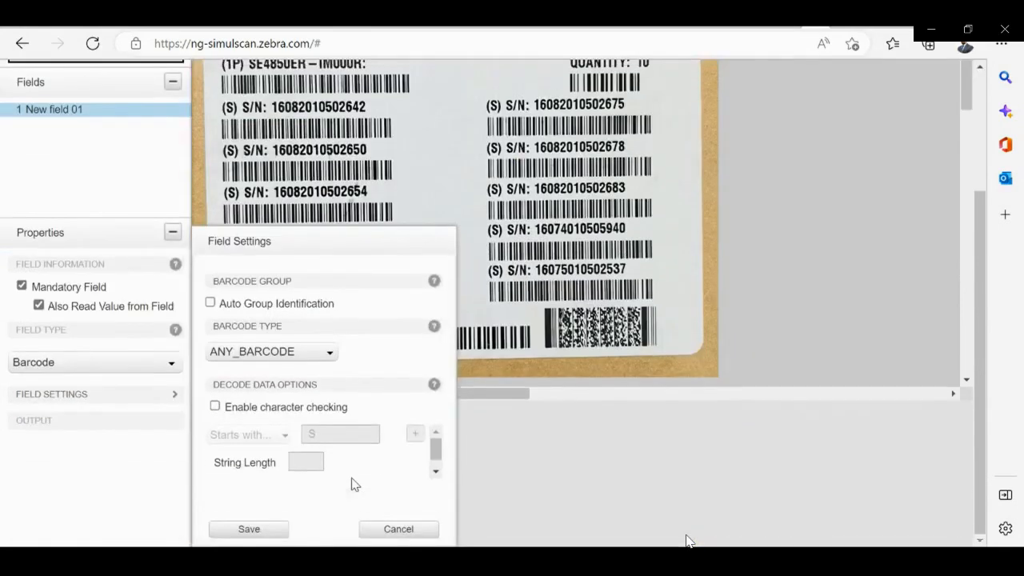
click(211, 303)
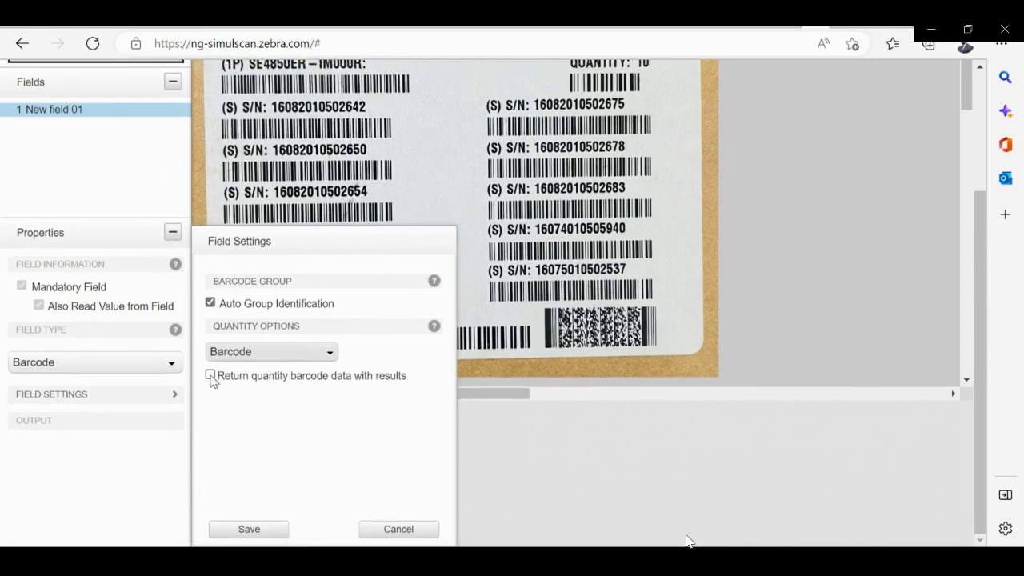
click(211, 376)
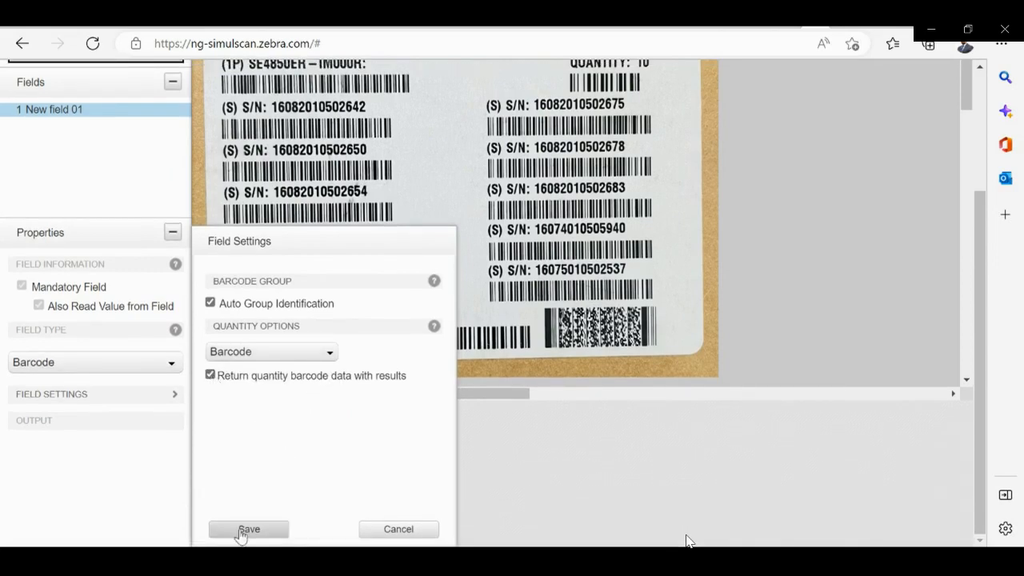
click(249, 528)
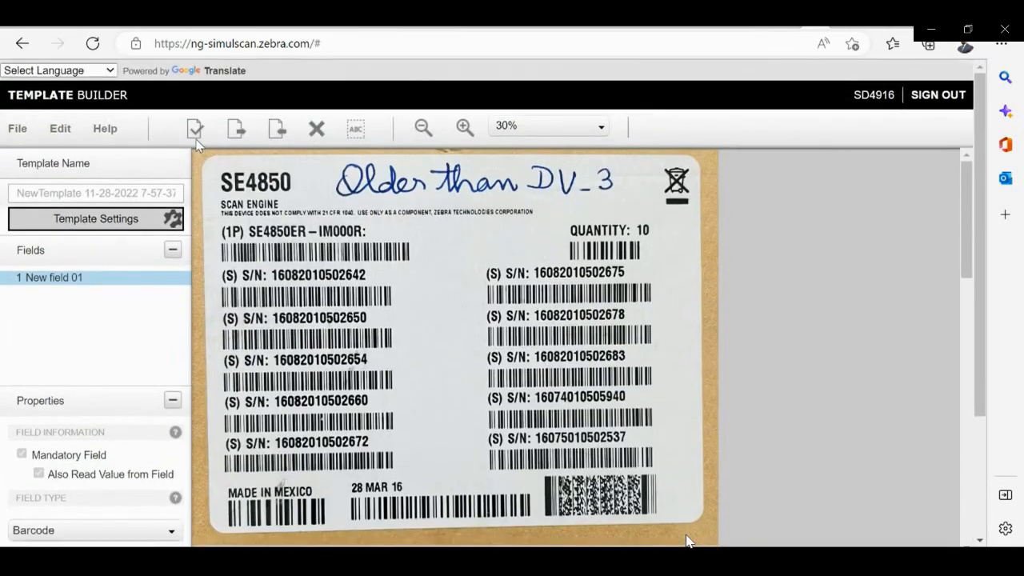
Validate the template and show parsed data: quantity 10 and ten Code128 serial numbers.
click(196, 128)
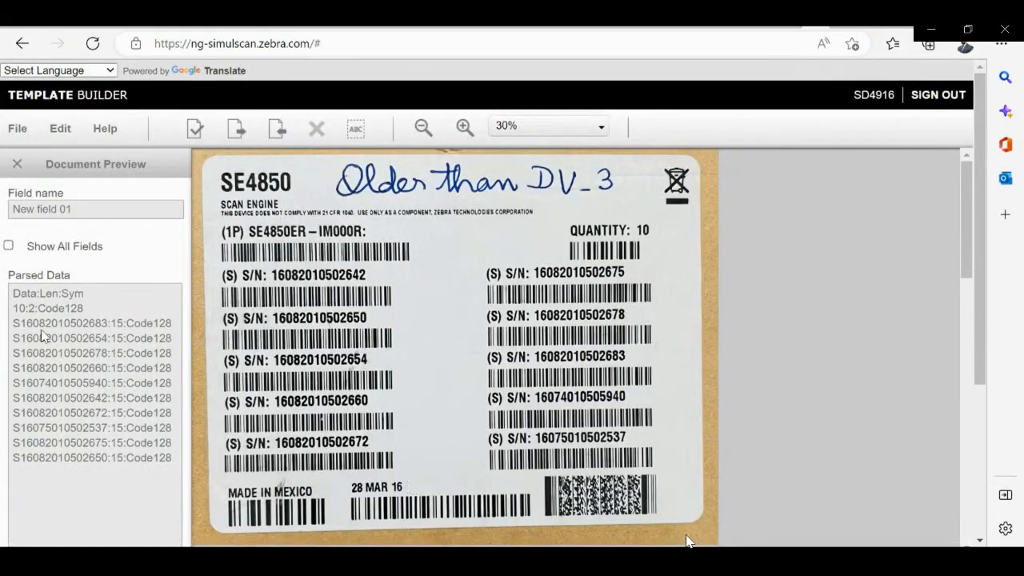
mouse_move(14, 247)
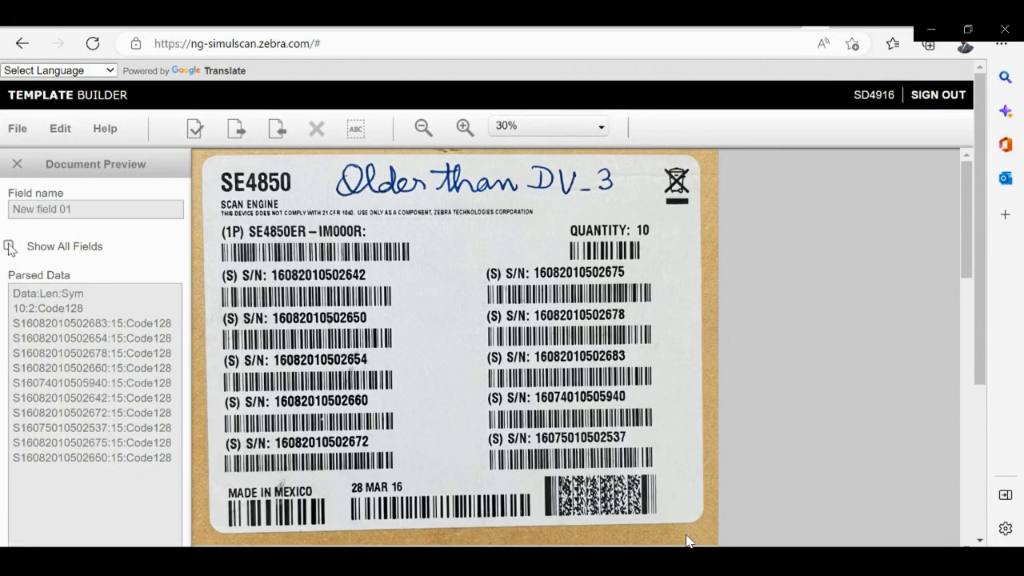
click(354, 128)
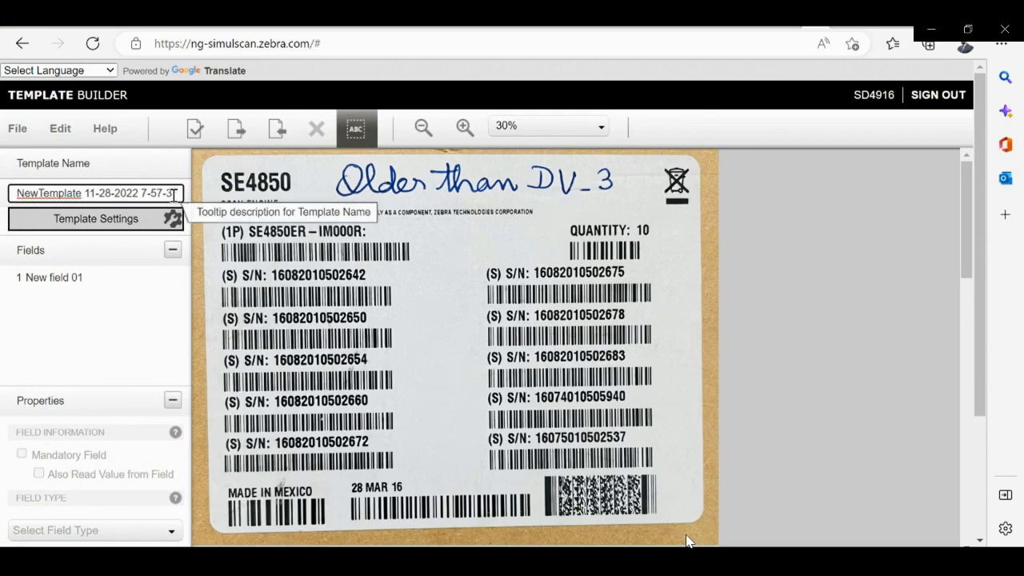
Name the template 'AutoGroupIdentification' and confirm replacing the old default name.
click(95, 194)
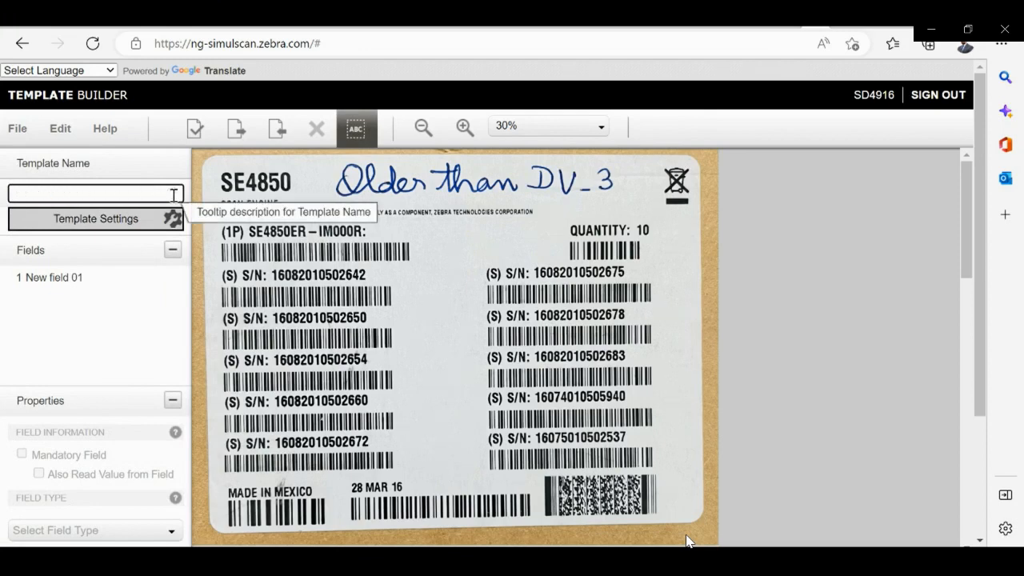
text(Auto)
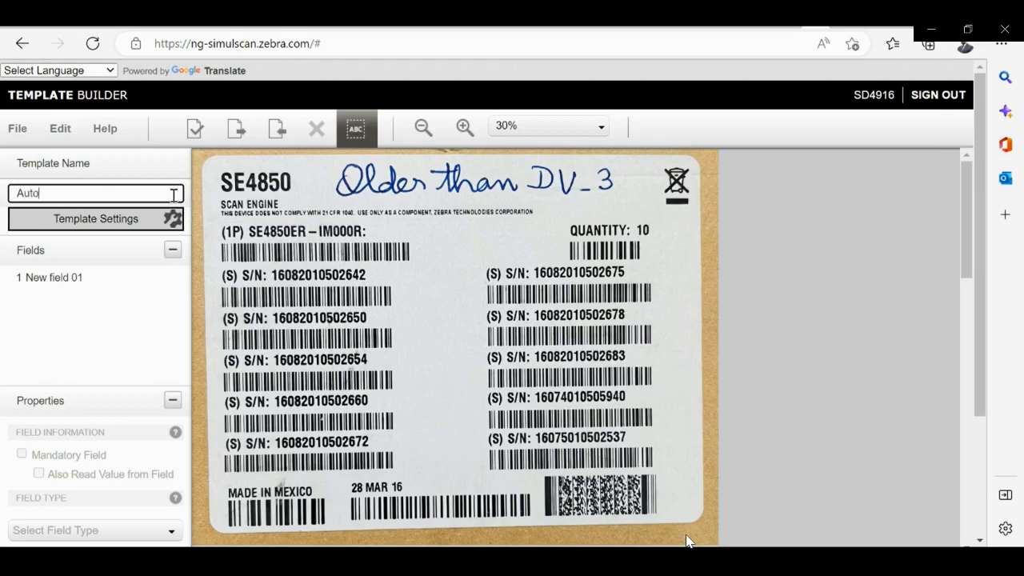
text(Group)
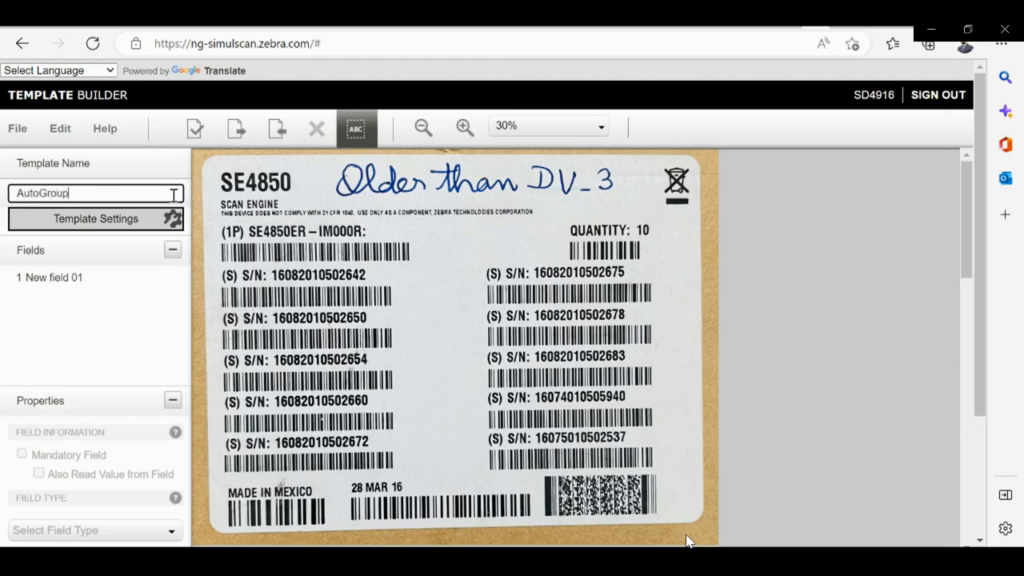
text(Identification)
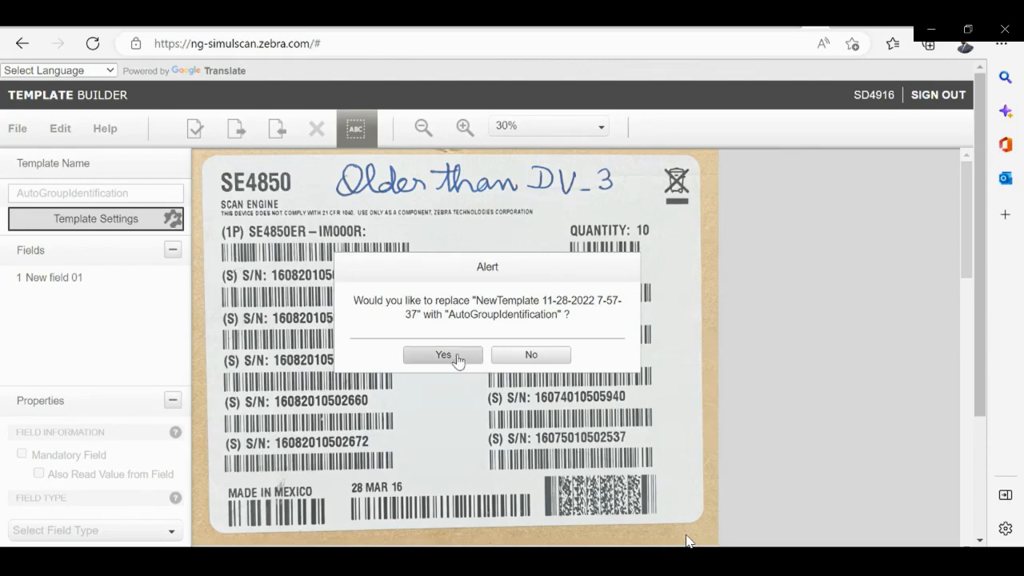
click(442, 354)
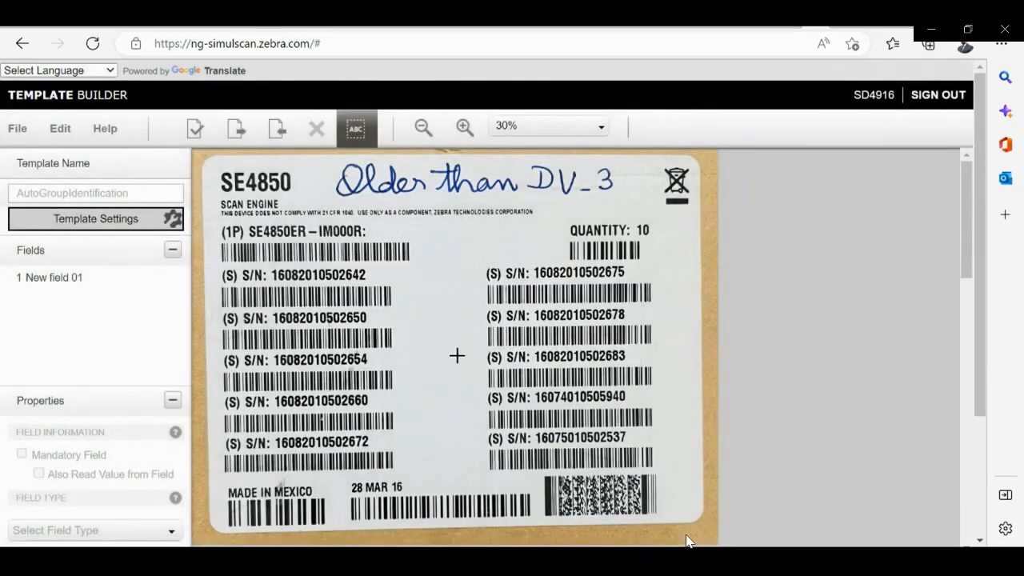